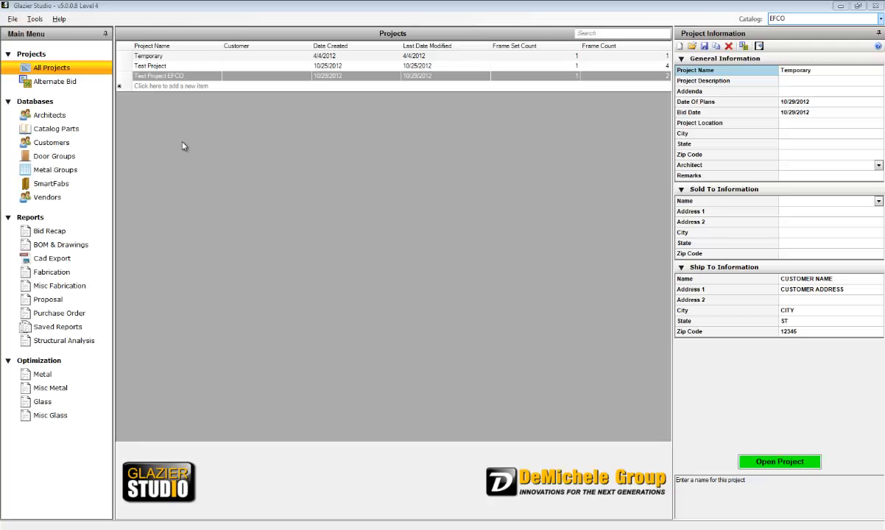
mouse_move(230, 115)
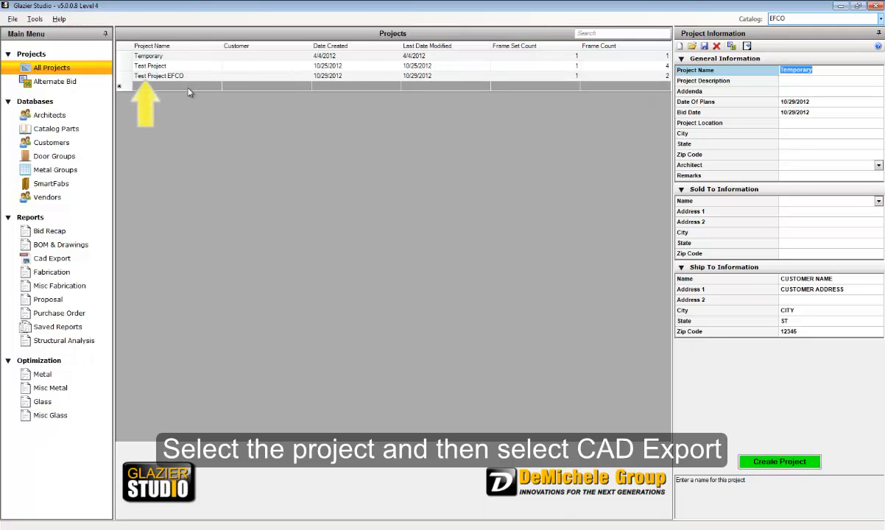
mouse_move(186, 80)
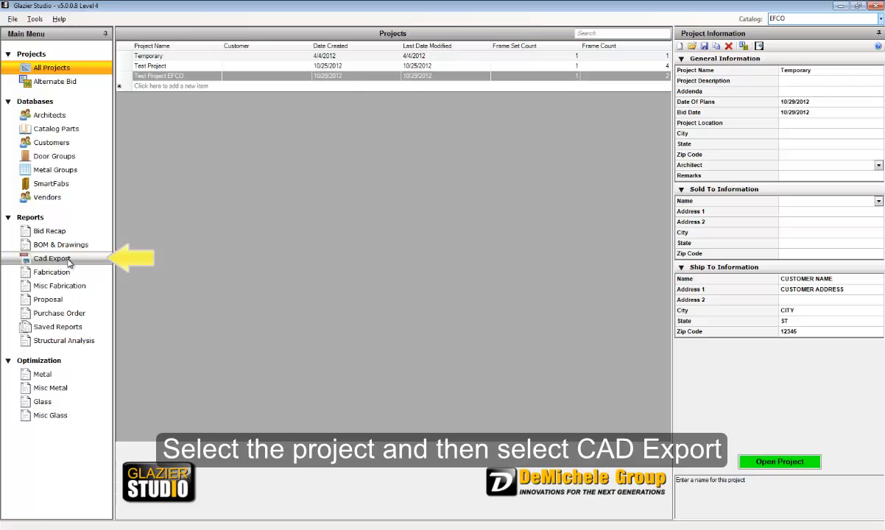
In CAD Export, select Frame 1 of Frame Set 1 and assign its perimeter conditions.
left_click(51, 259)
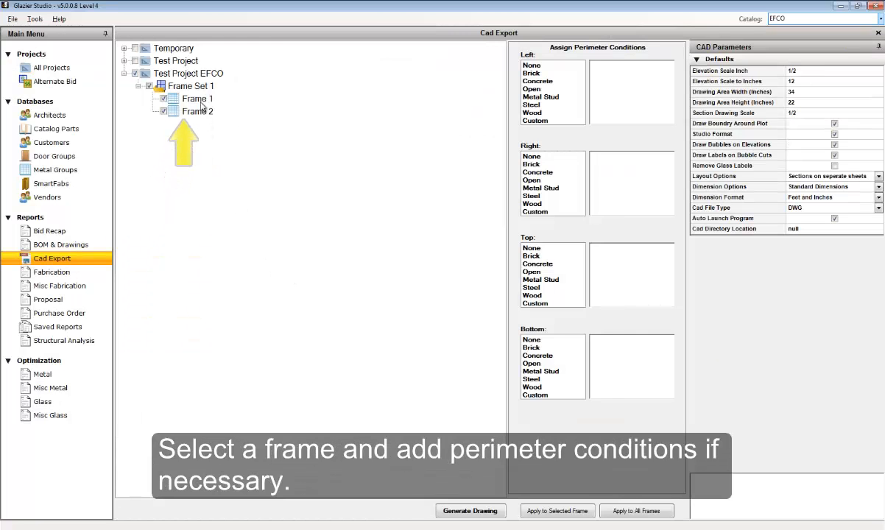
left_click(197, 98)
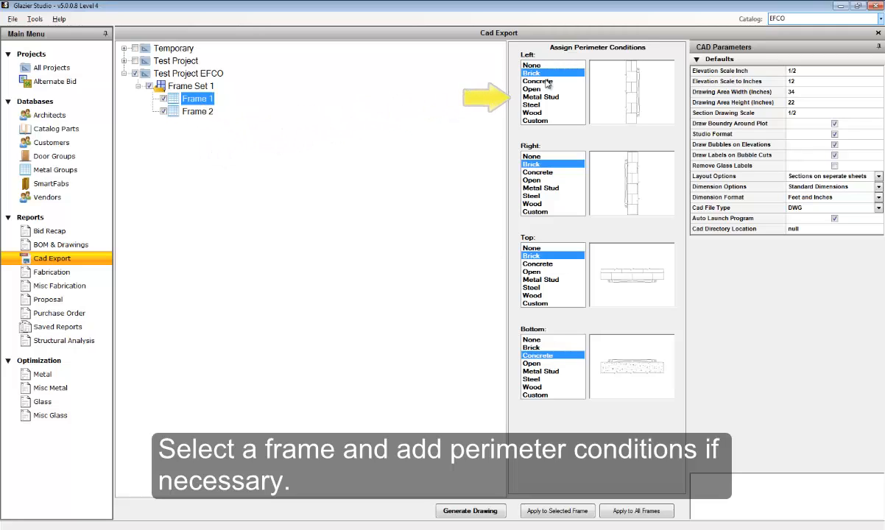
left_click(531, 88)
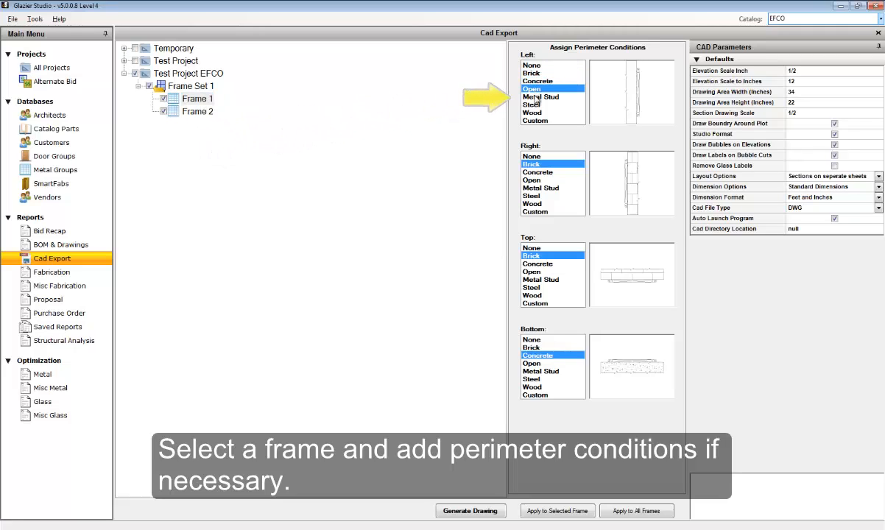
left_click(540, 97)
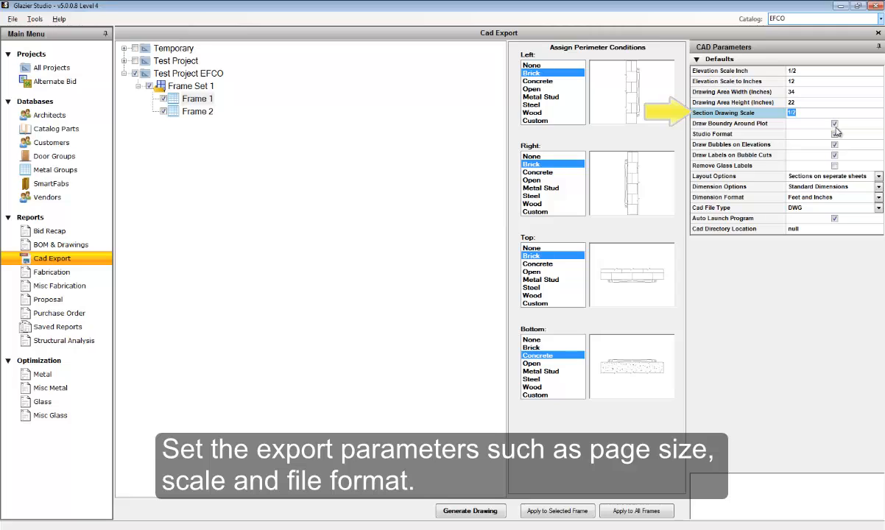
mouse_move(838, 140)
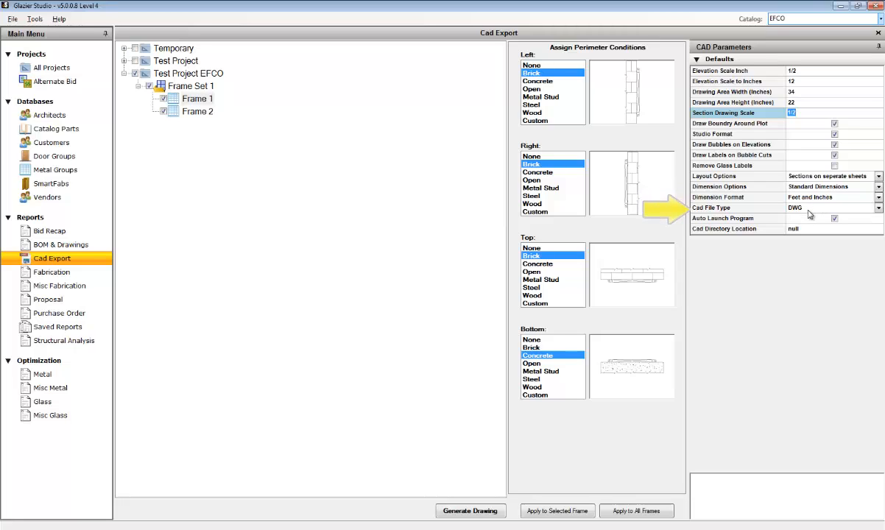
Generate the CAD drawing files and acknowledge the CAD Drawing Status success notice.
left_click(878, 207)
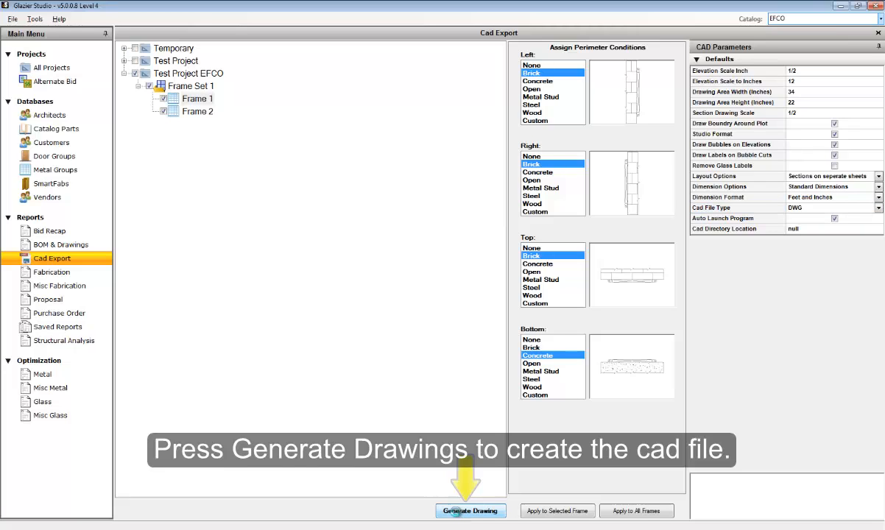
left_click(471, 509)
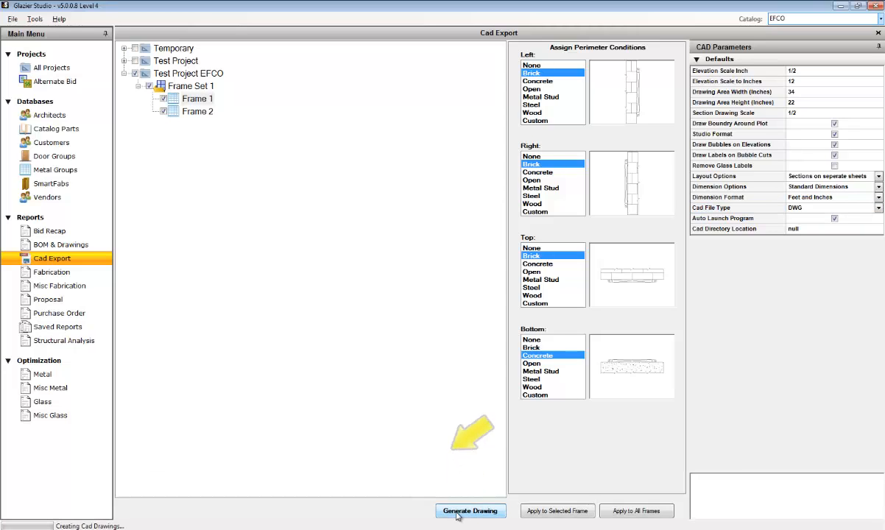
left_click(472, 511)
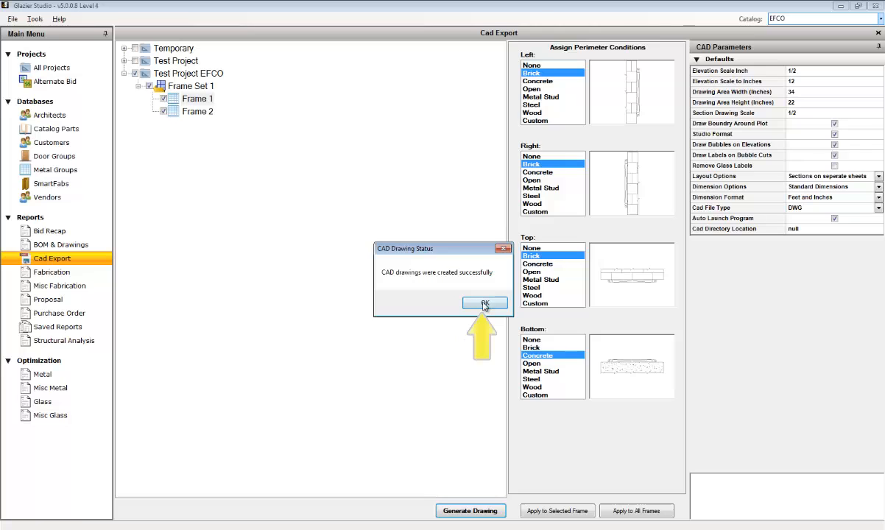
left_click(485, 304)
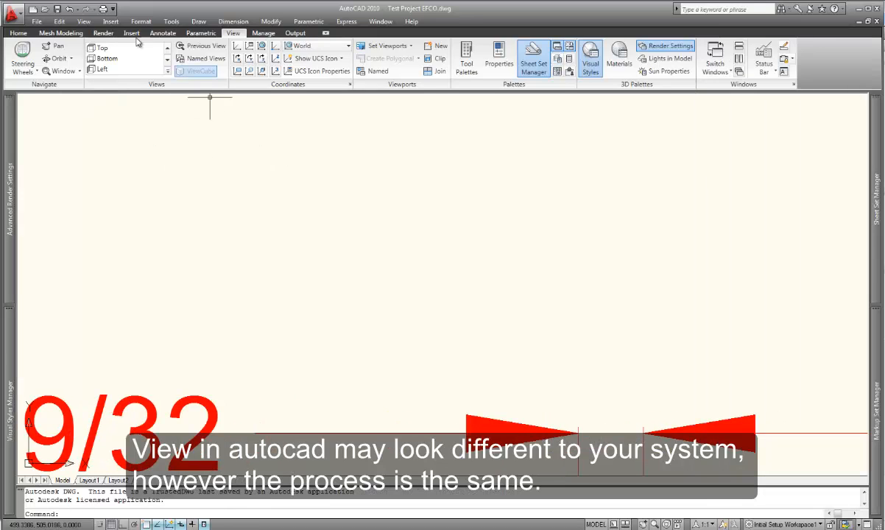
Zoom to extents so both frame elevations and the title block fill the view.
left_click(112, 9)
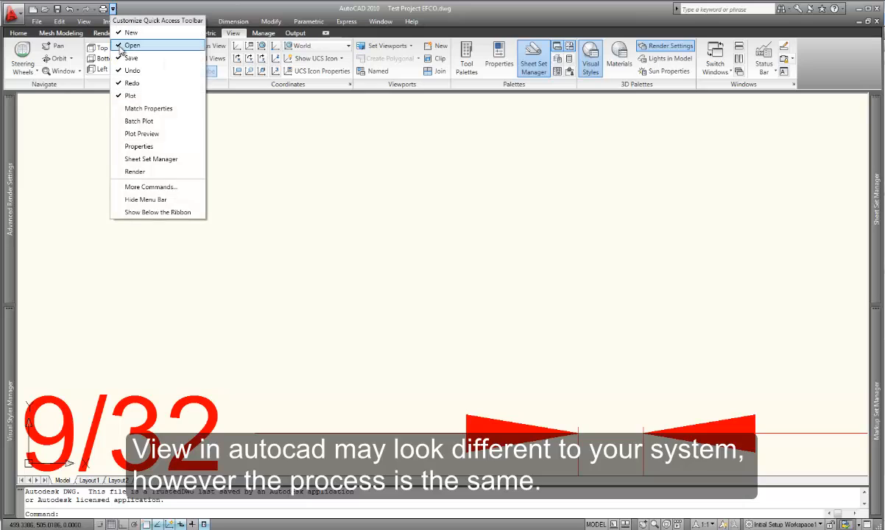
left_click(144, 201)
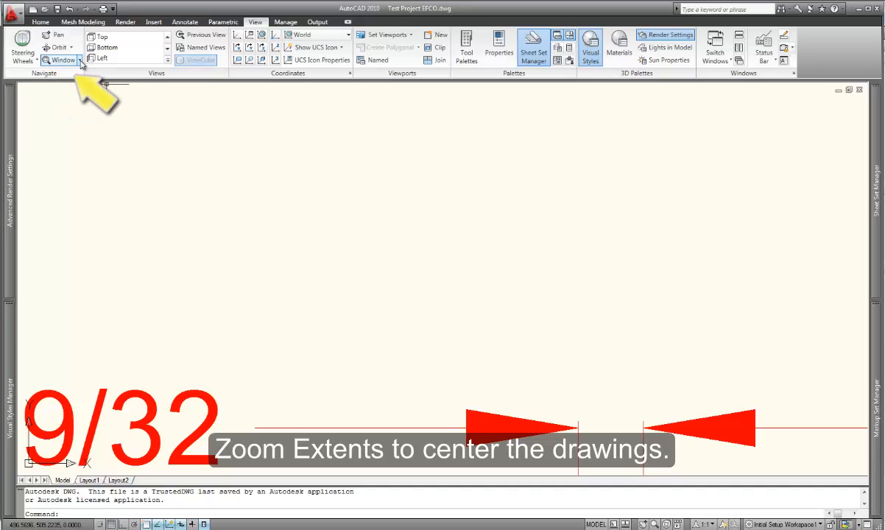
left_click(62, 59)
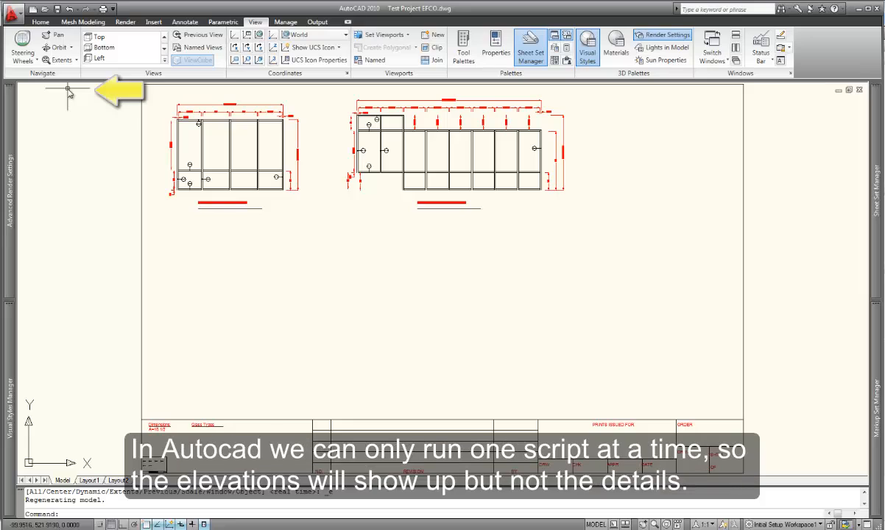
left_click(75, 59)
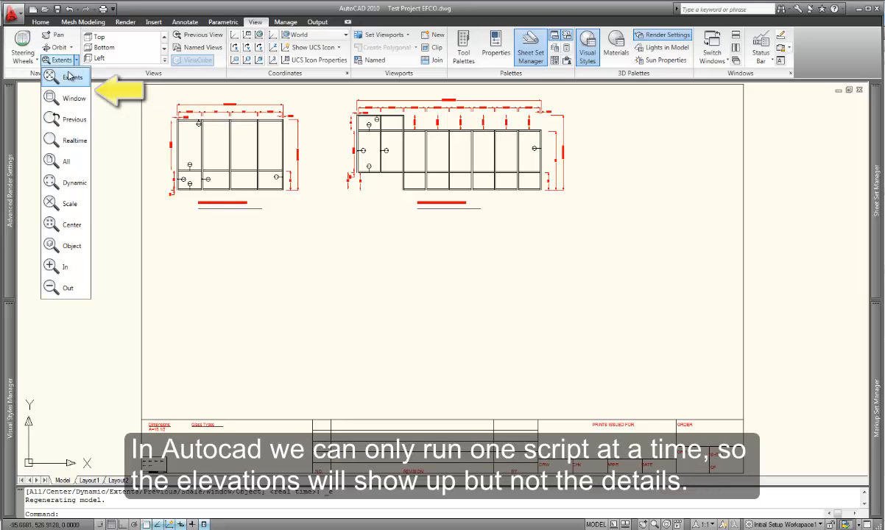
left_click(73, 97)
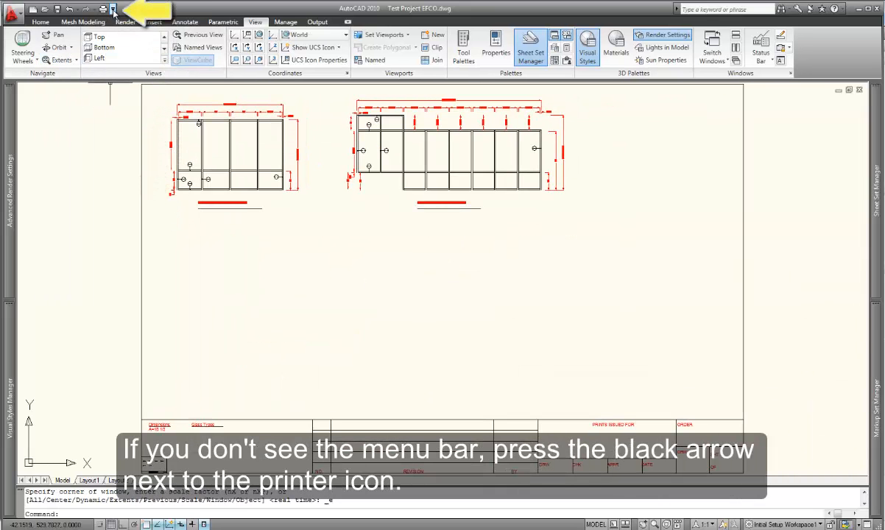
Show the menu bar, then run the DWG.scr script from Tools > Run Script.
left_click(112, 9)
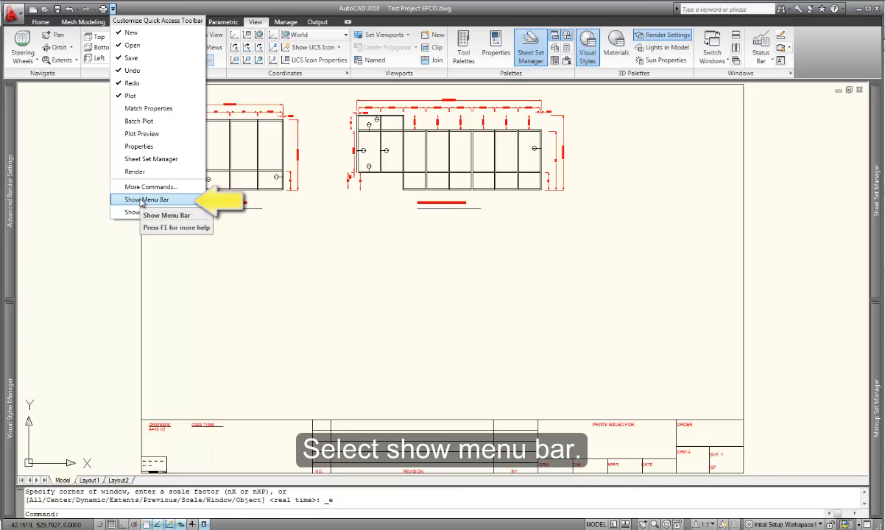
left_click(147, 200)
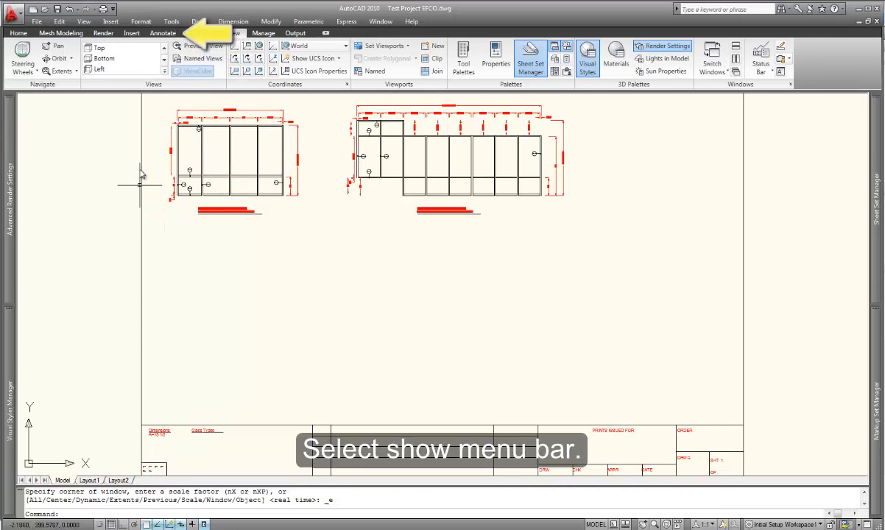
left_click(171, 20)
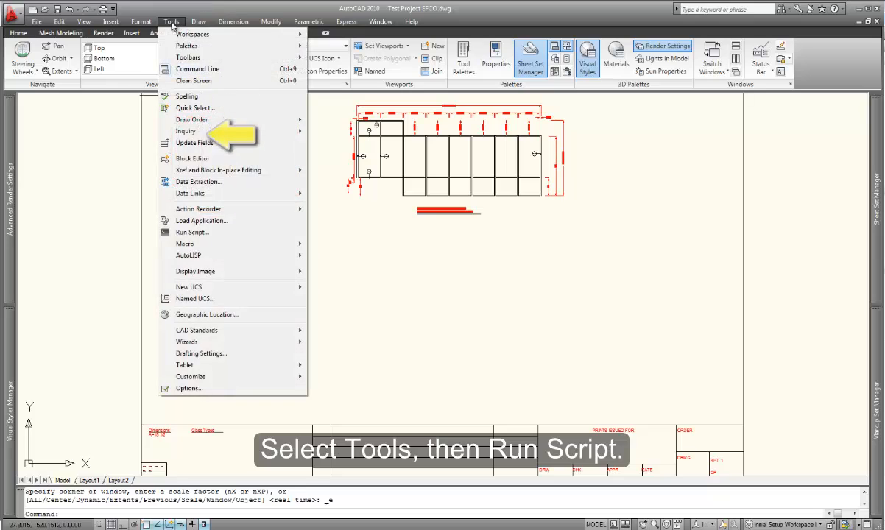
mouse_move(192, 232)
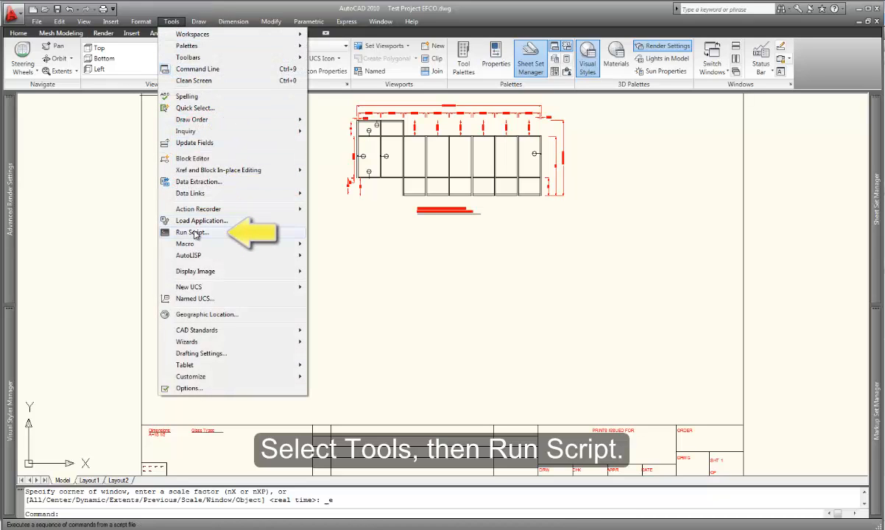
left_click(192, 232)
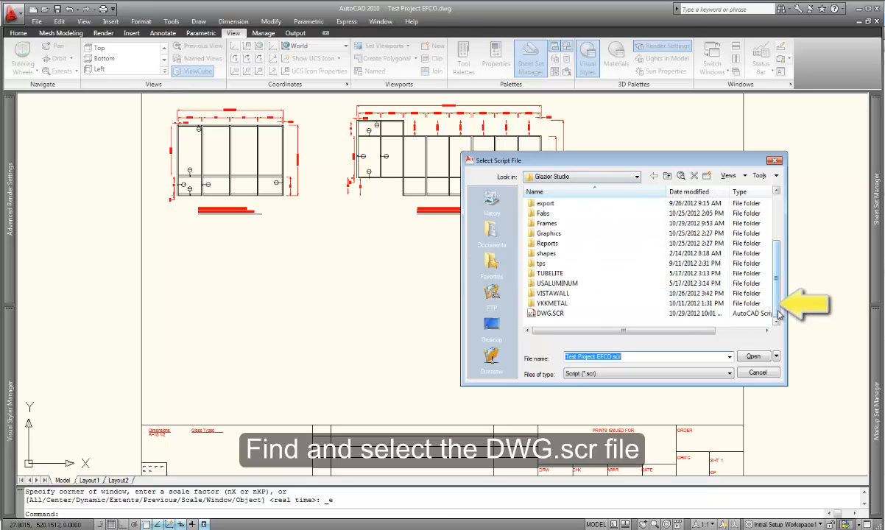
left_click(548, 312)
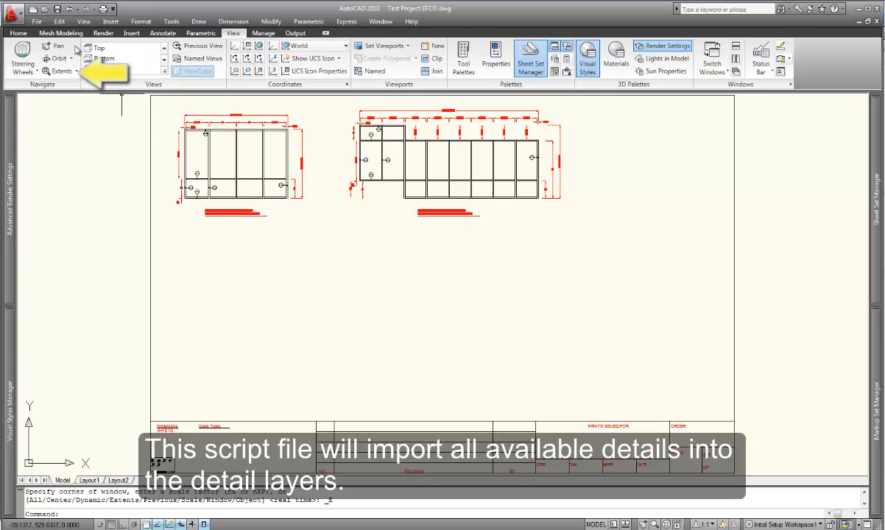
left_click(77, 70)
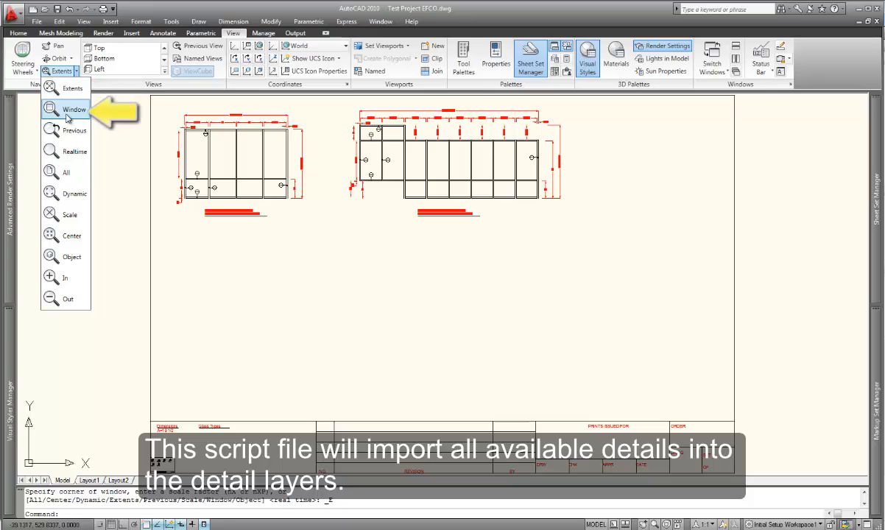
left_click(74, 109)
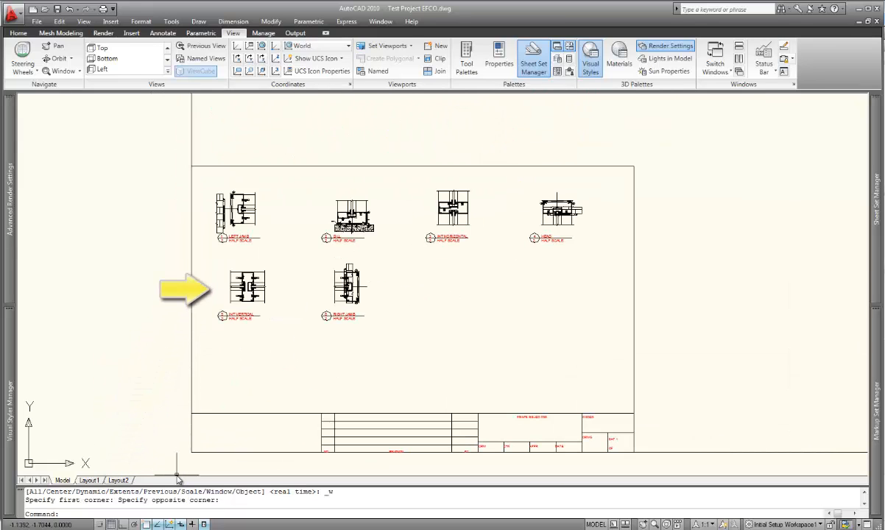
mouse_move(169, 451)
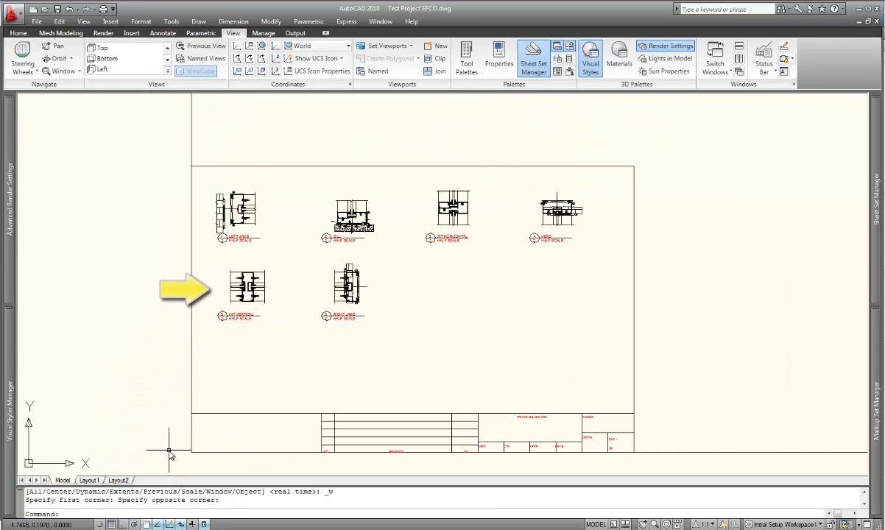
left_click(63, 70)
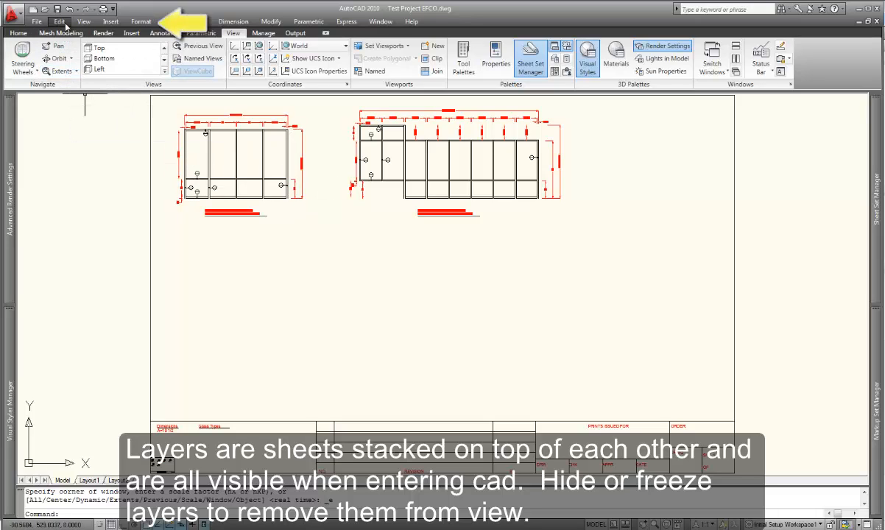
In Layer Properties Manager set layer 1 current, freeze layer 2, and zoom window onto Frame 1.
left_click(141, 20)
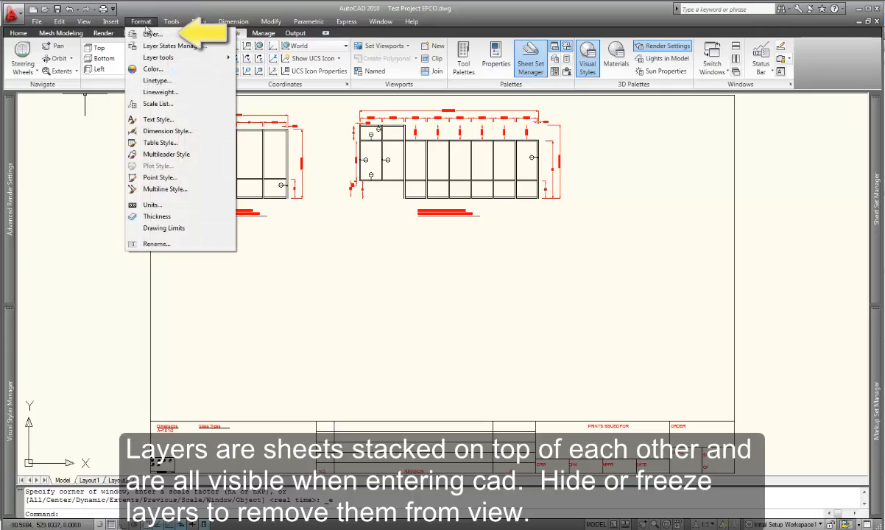
left_click(153, 32)
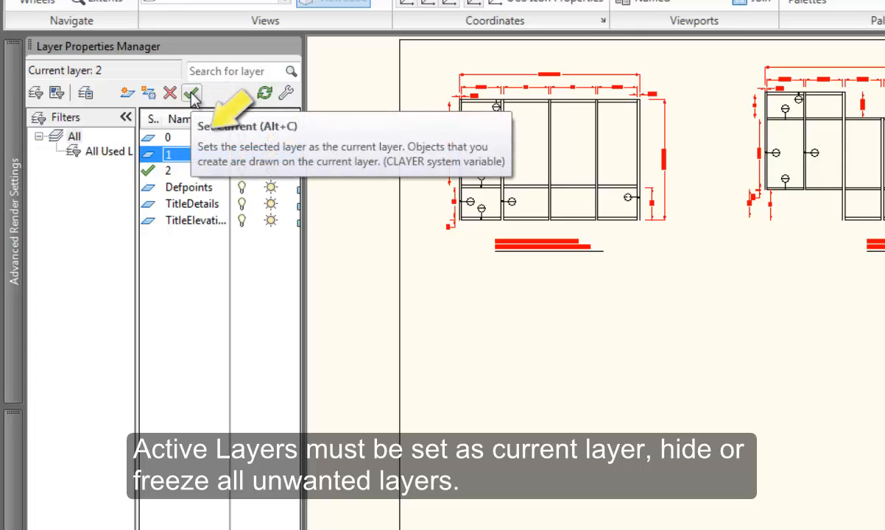
left_click(191, 94)
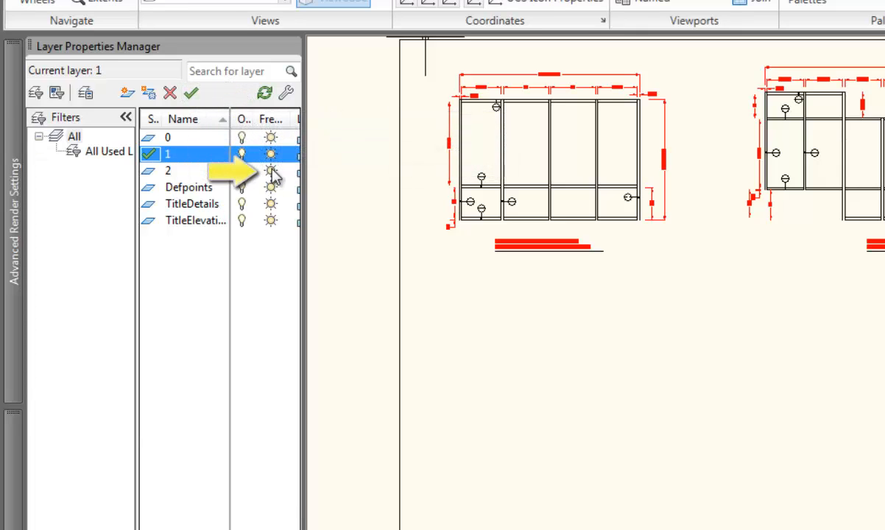
left_click(168, 171)
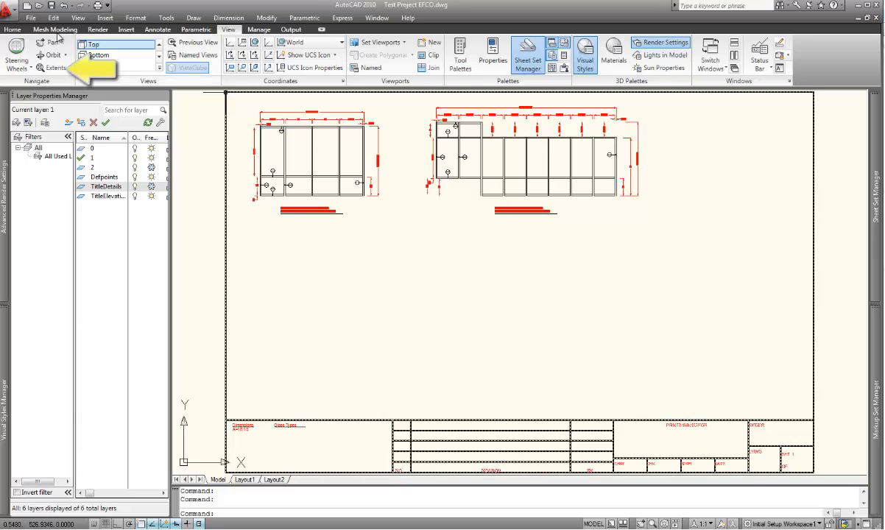
left_click(56, 68)
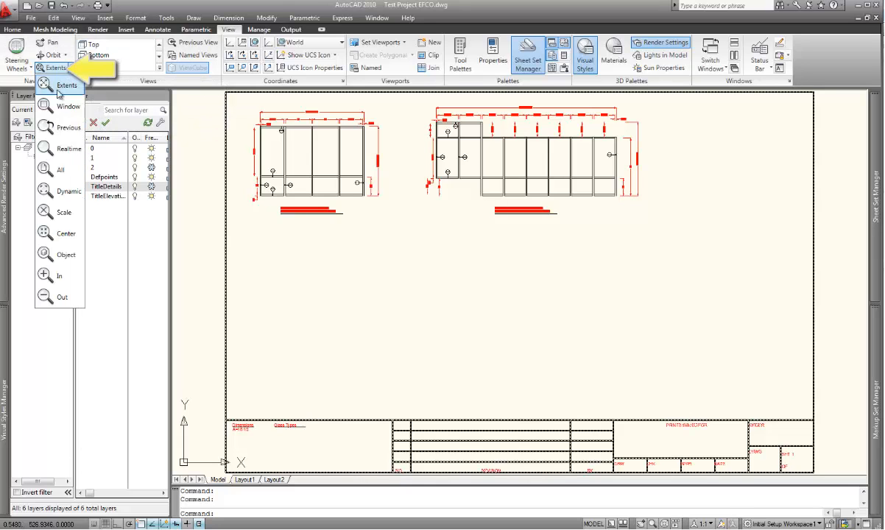
left_click(68, 106)
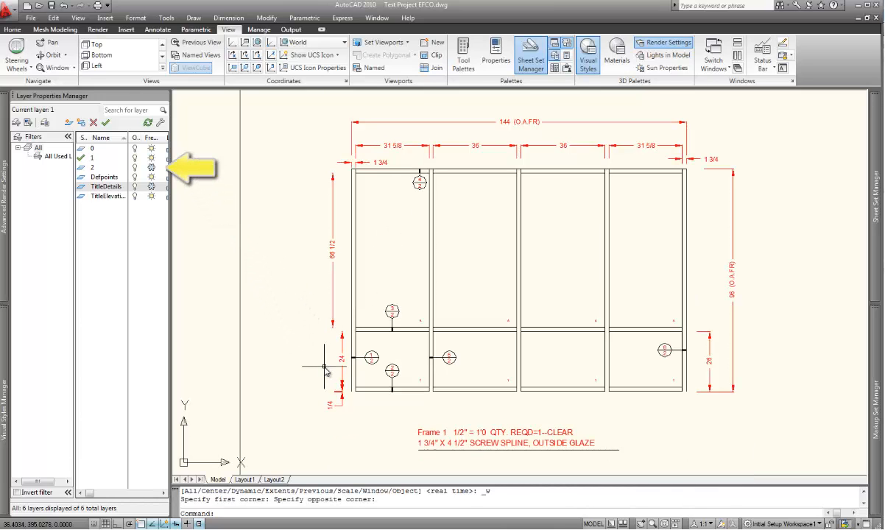
mouse_move(308, 355)
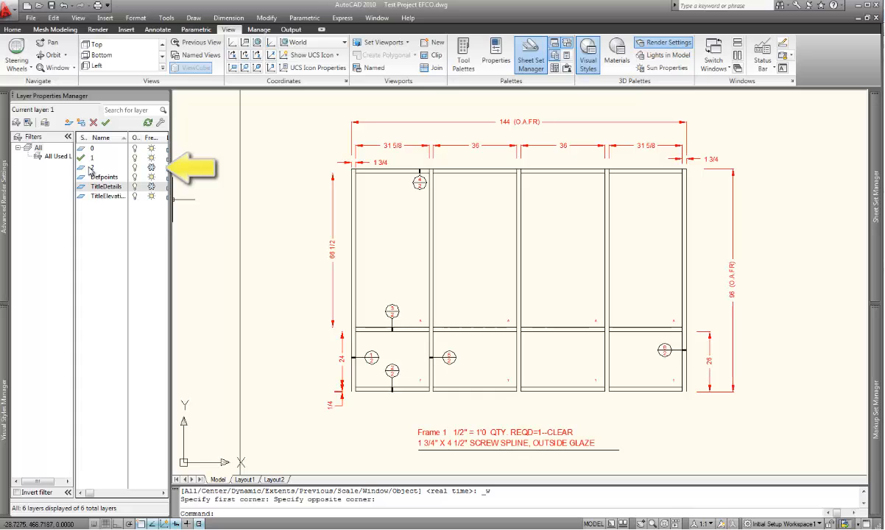
Set layer 2 as the current layer in Layer Properties Manager.
left_click(94, 168)
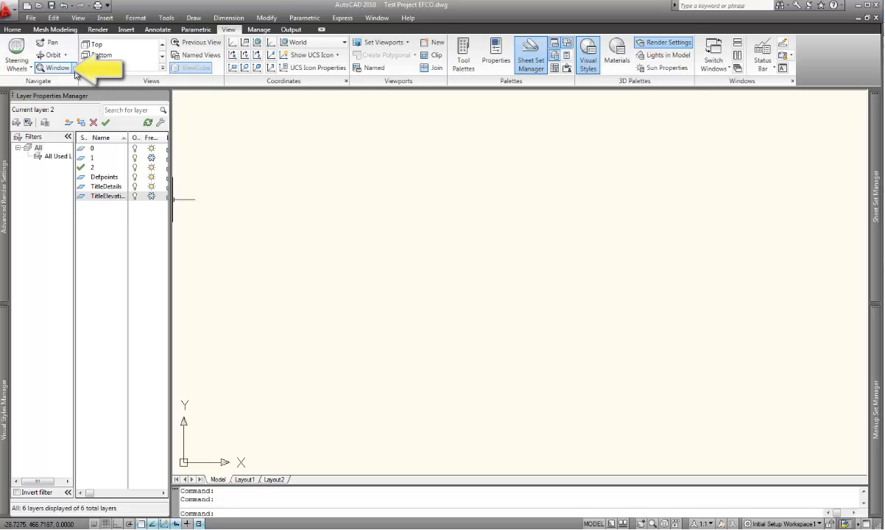
Zoom extents, then zoom window around the INT VERTICAL half-scale detail section.
left_click(55, 68)
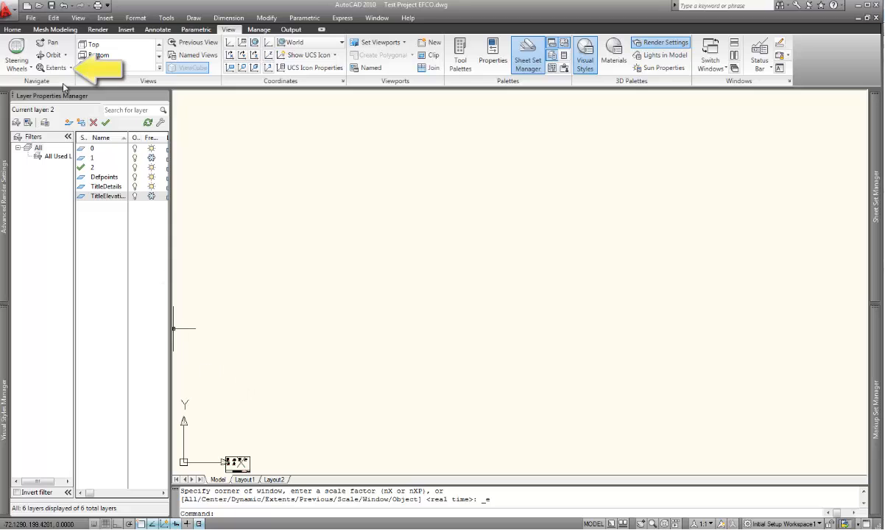
left_click(65, 68)
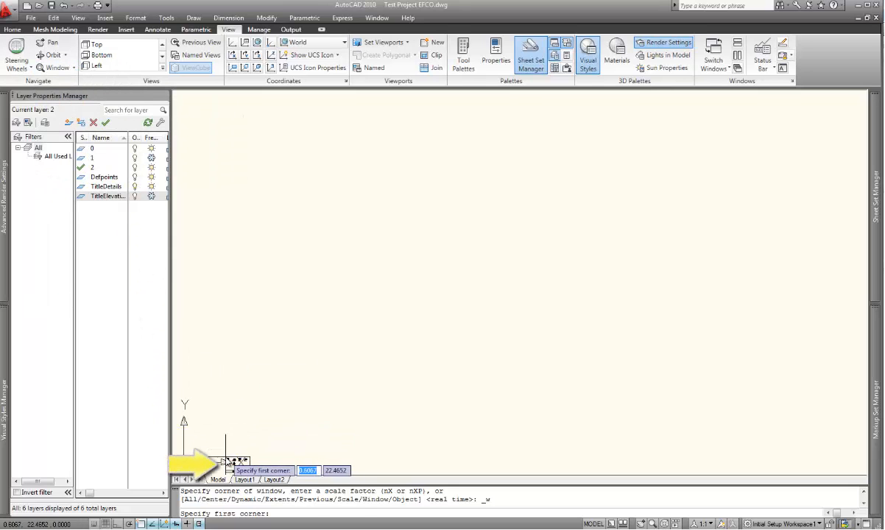
left_click(227, 464)
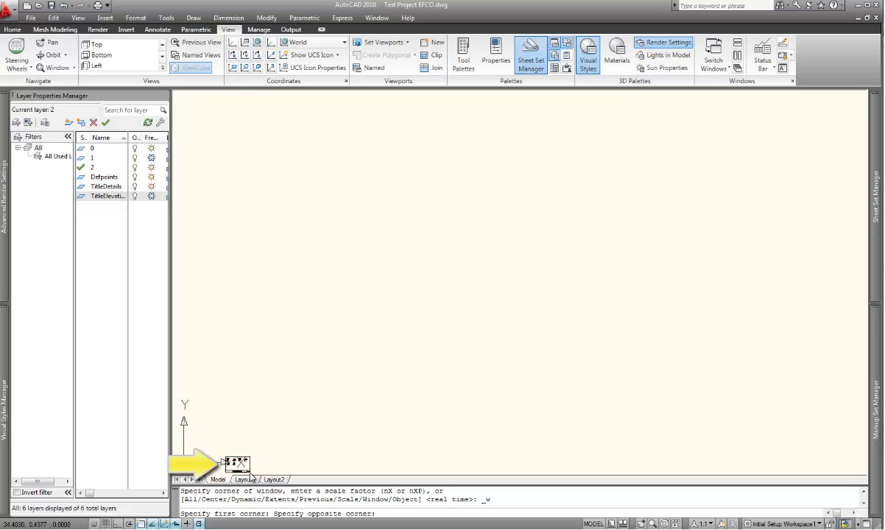
left_click(244, 480)
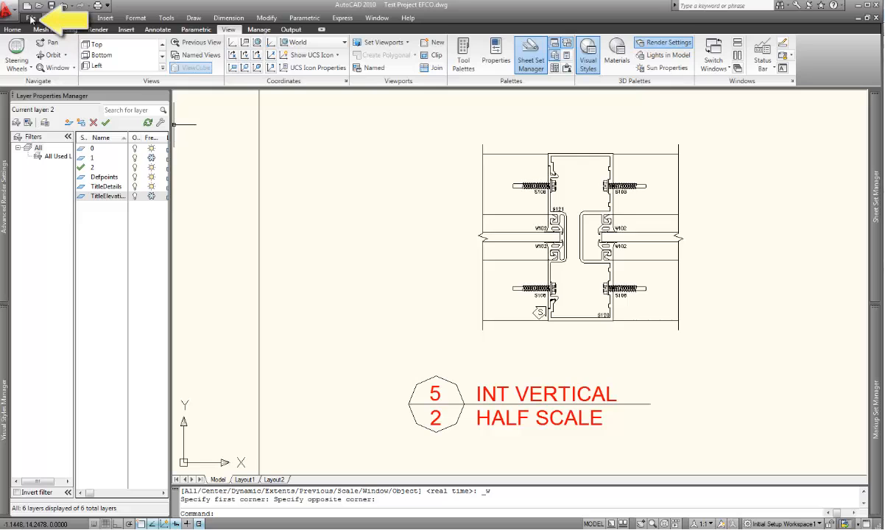
Save the drawing from the Application menu.
left_click(31, 17)
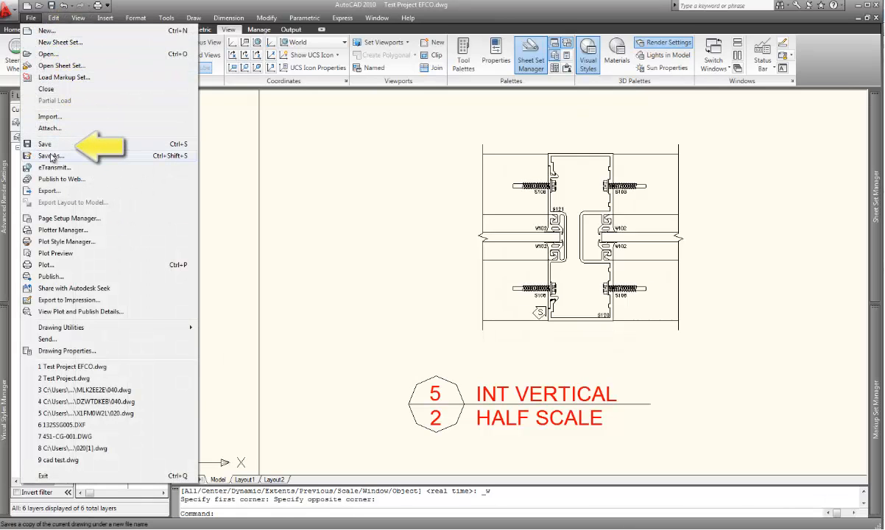
left_click(45, 144)
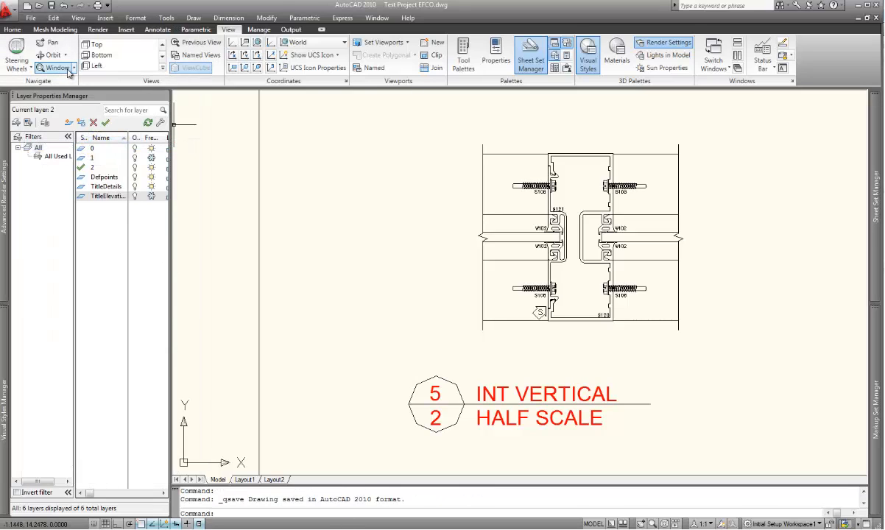
mouse_move(326, 189)
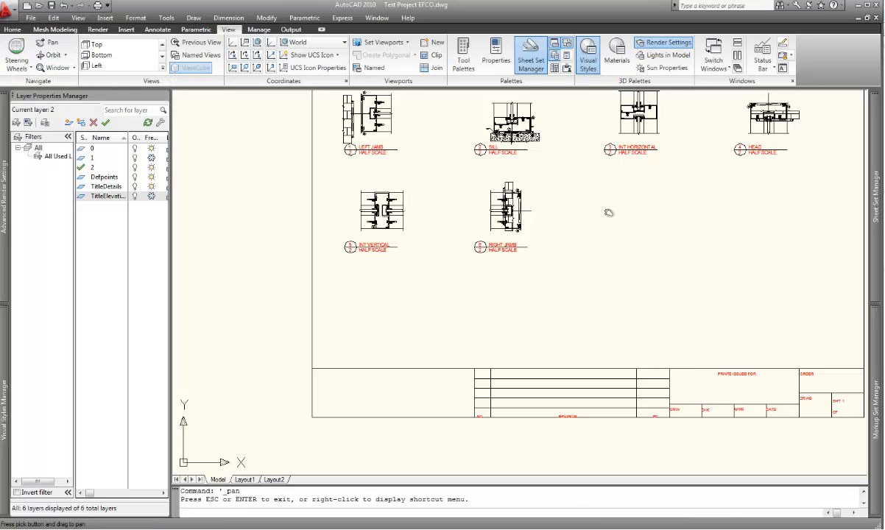
Pan to frame the full detail-section sheet and quick-save the drawing.
left_click_drag(607, 212, 553, 259)
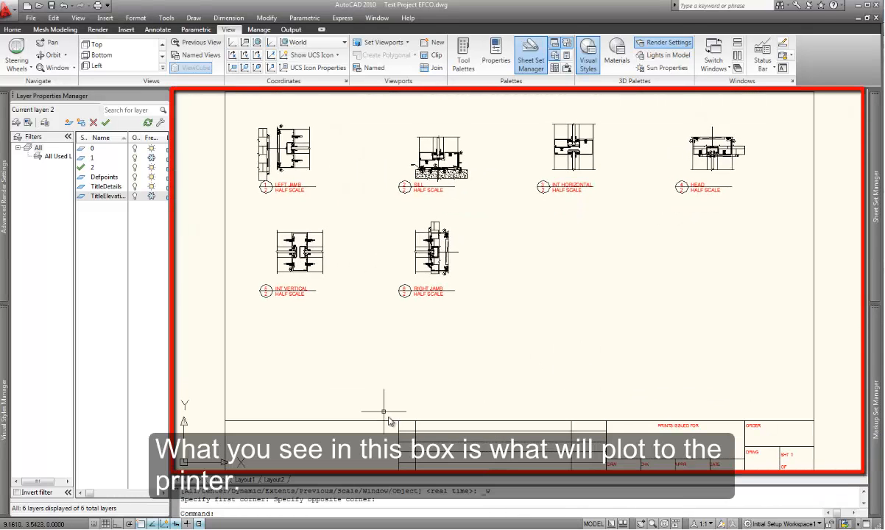
mouse_move(368, 353)
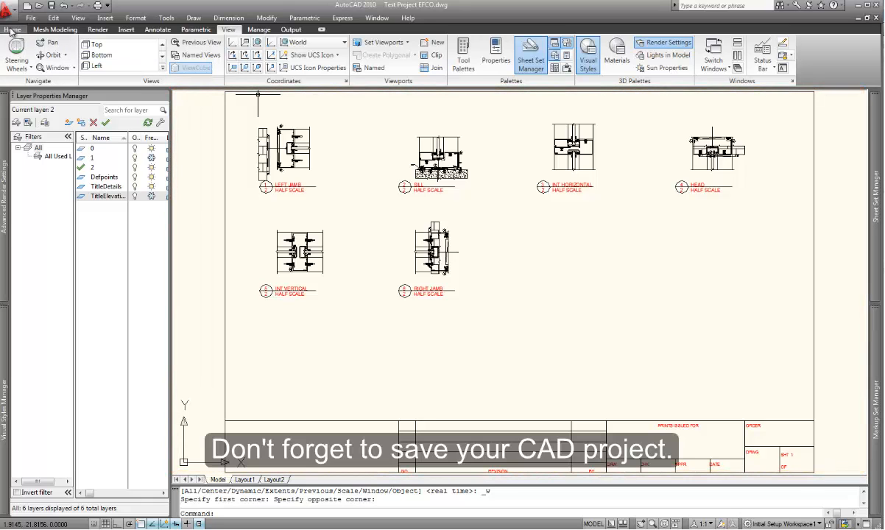
left_click(31, 18)
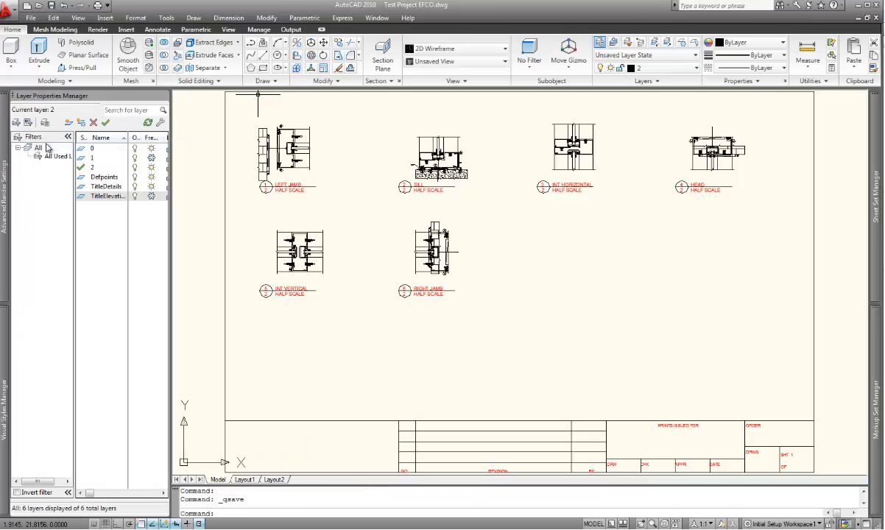
mouse_move(877, 18)
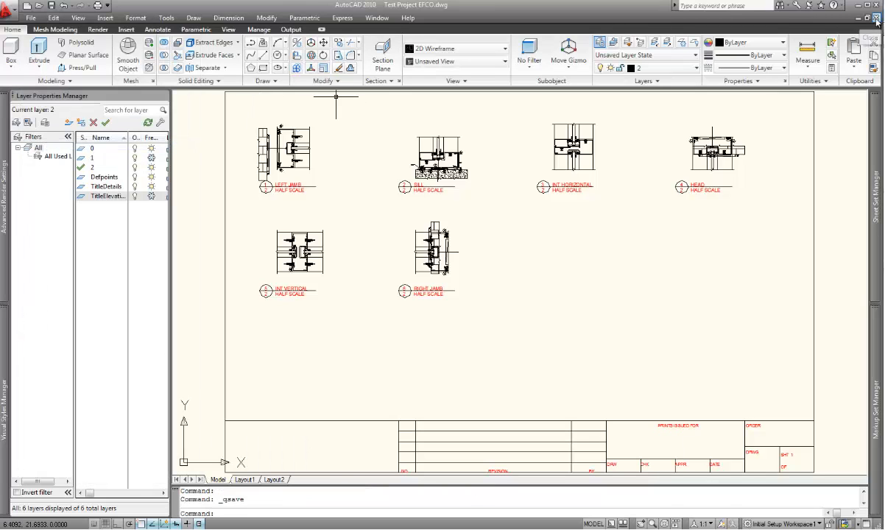